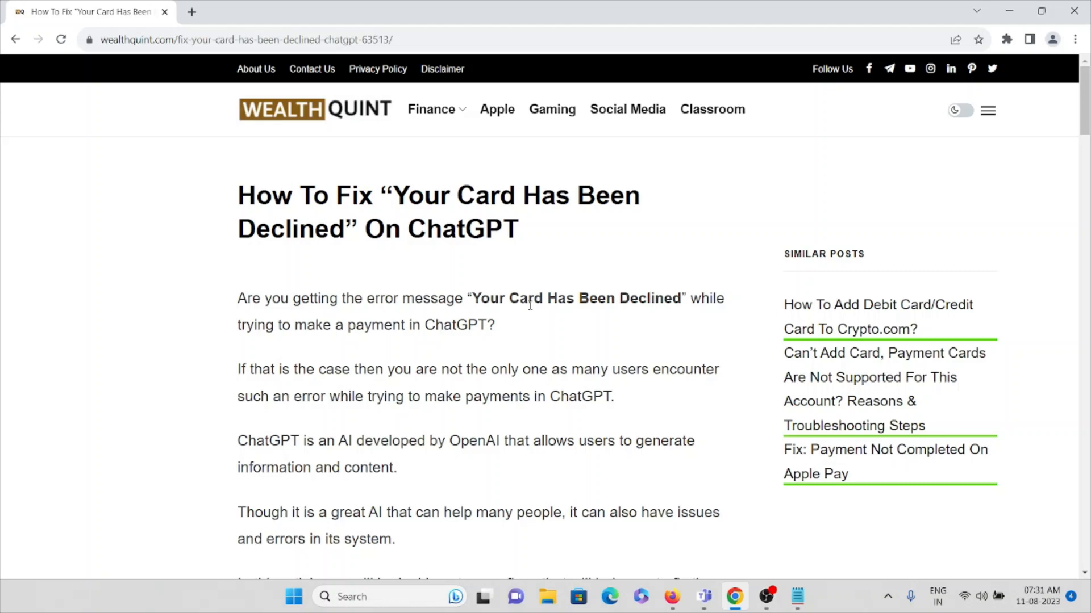
mouse_move(532, 336)
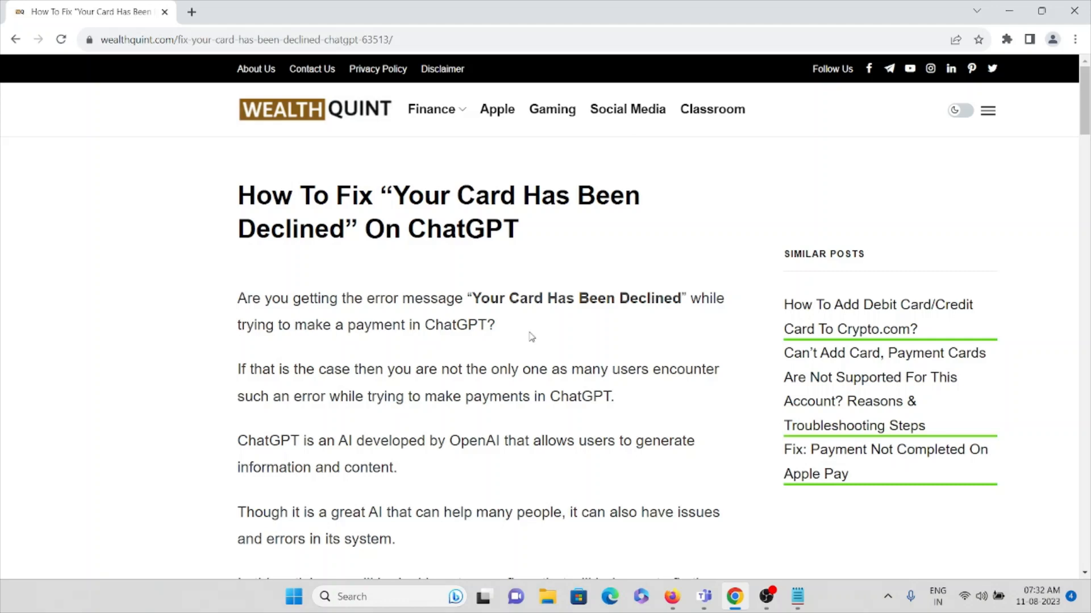
Read the article intro on the 'Your Card Has Been Declined' error down to the 'What Causes' heading.
scroll(down, 3)
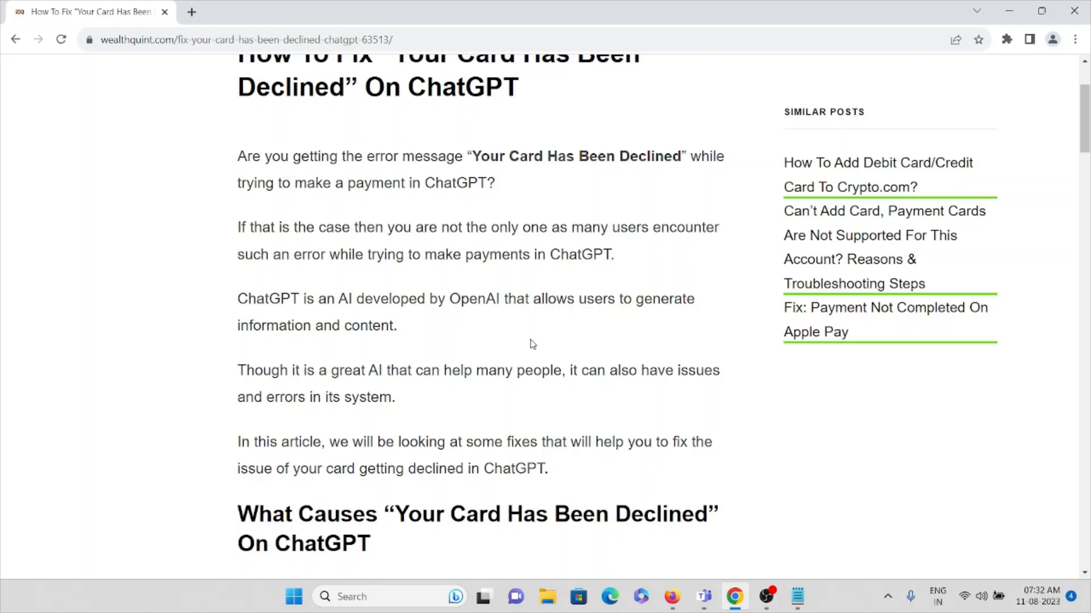
mouse_move(536, 344)
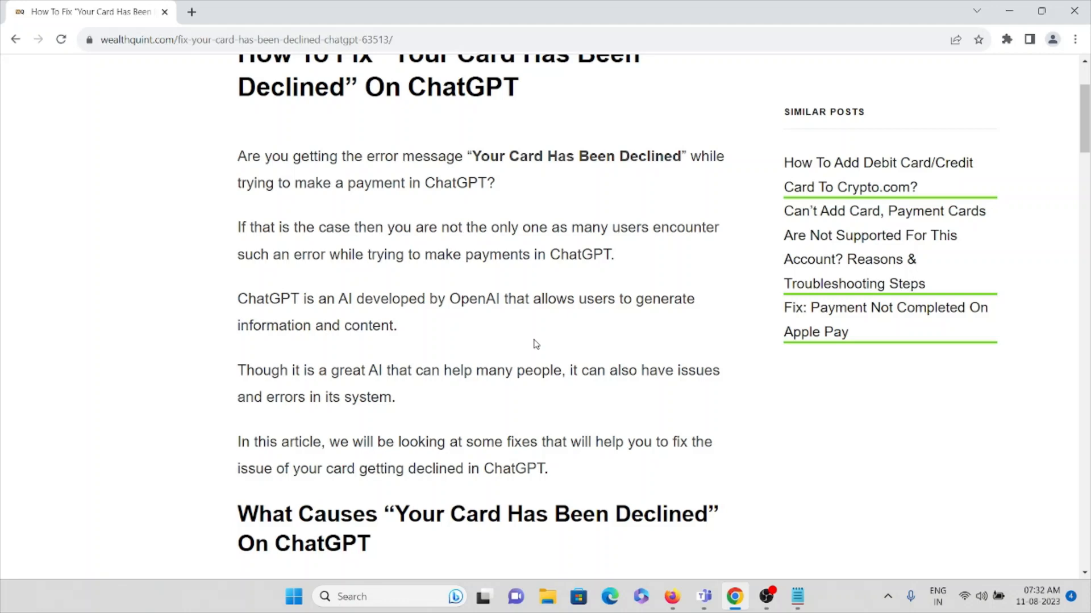
Read past the payment screenshot and the four listed causes to the 'How To Fix' heading.
scroll(down, 3)
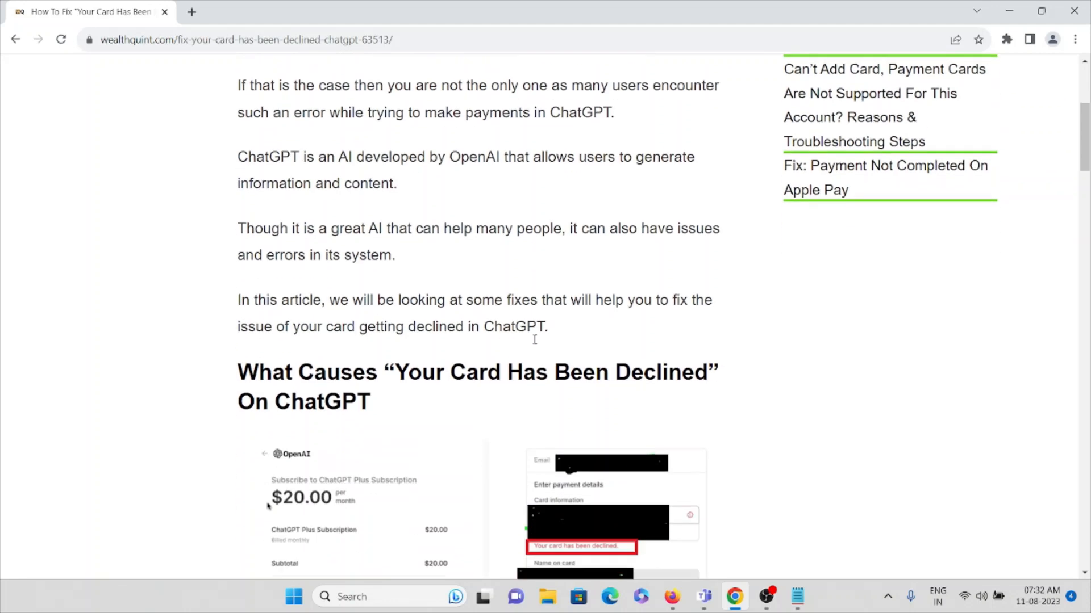
scroll(down, 3)
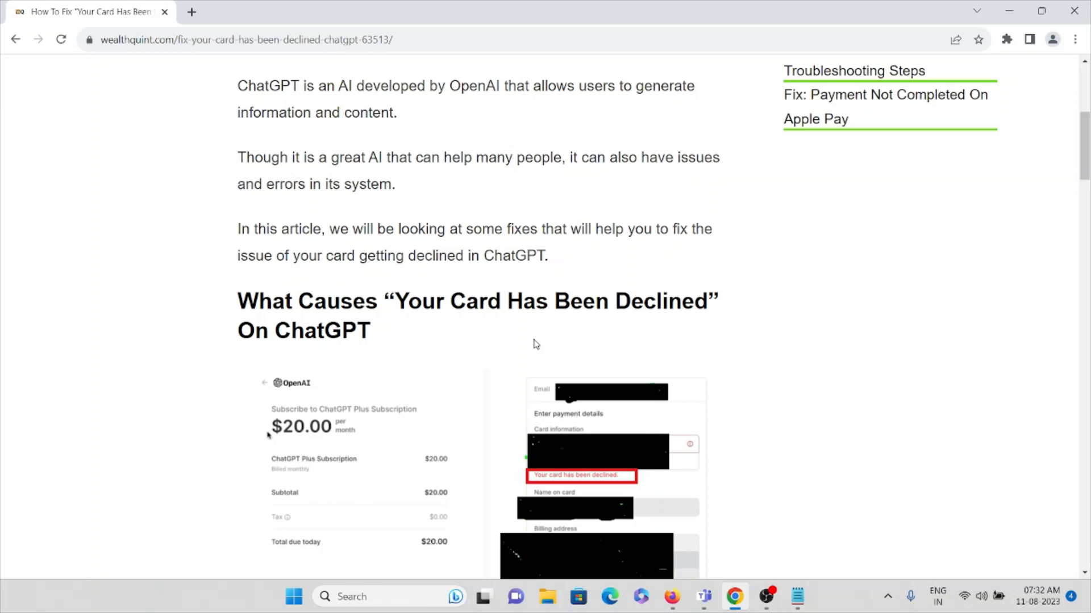
scroll(down, 3)
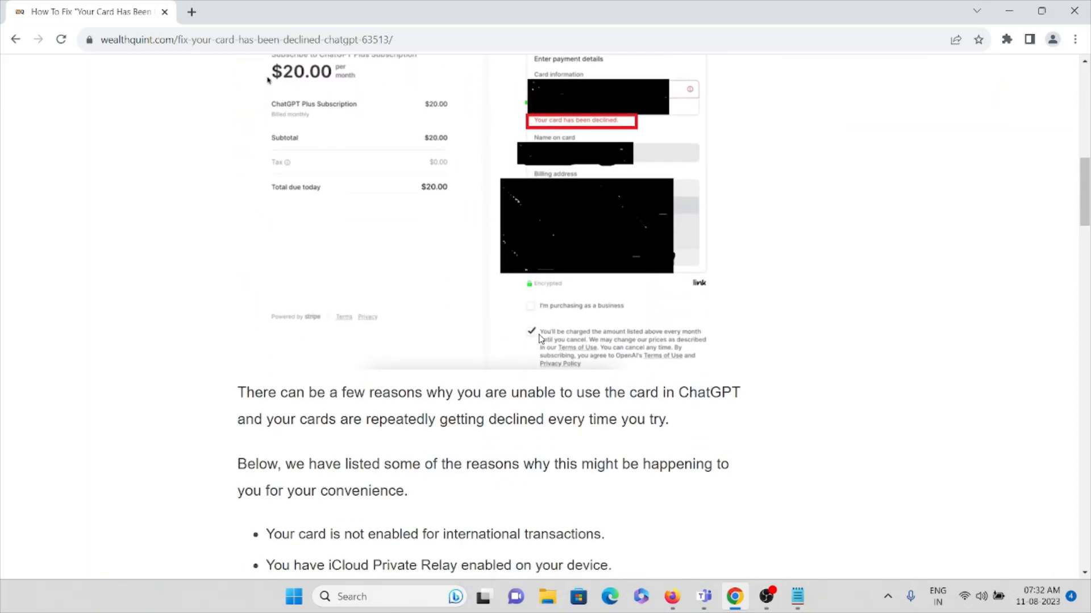
mouse_move(629, 362)
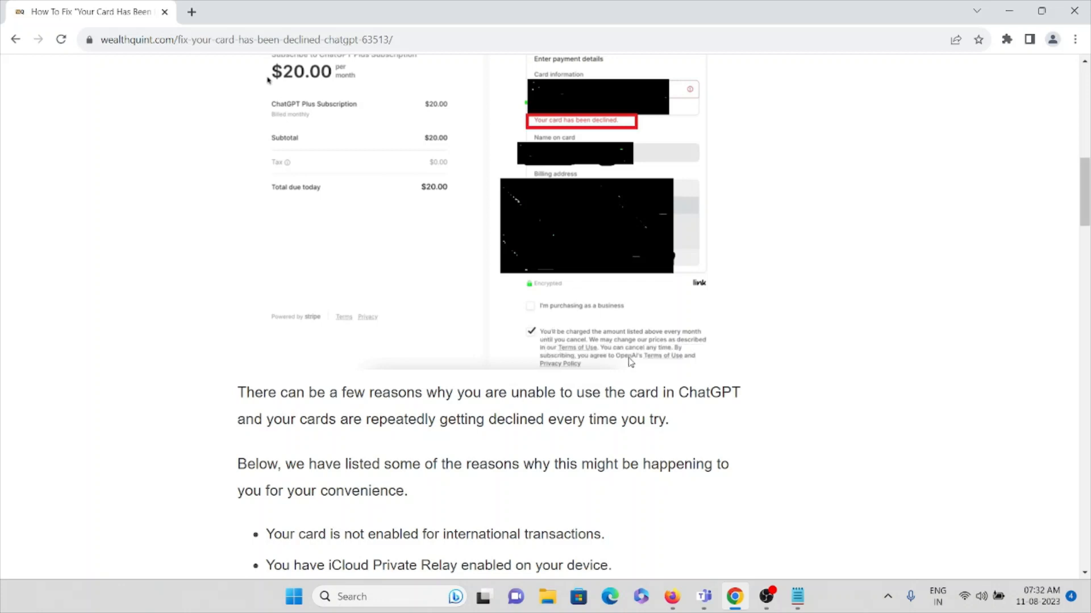
mouse_move(677, 421)
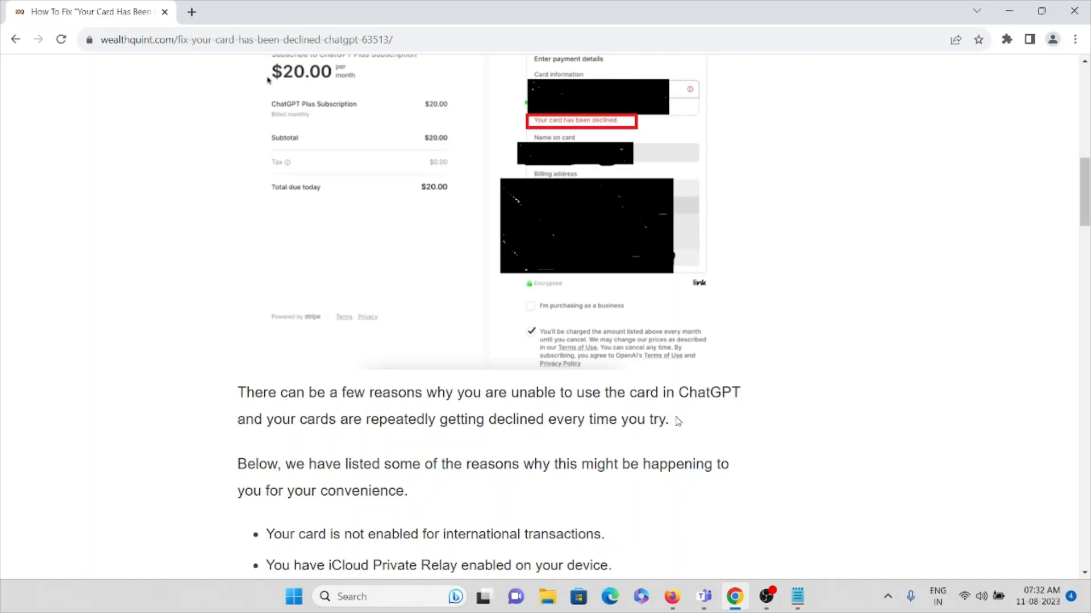
scroll(down, 3)
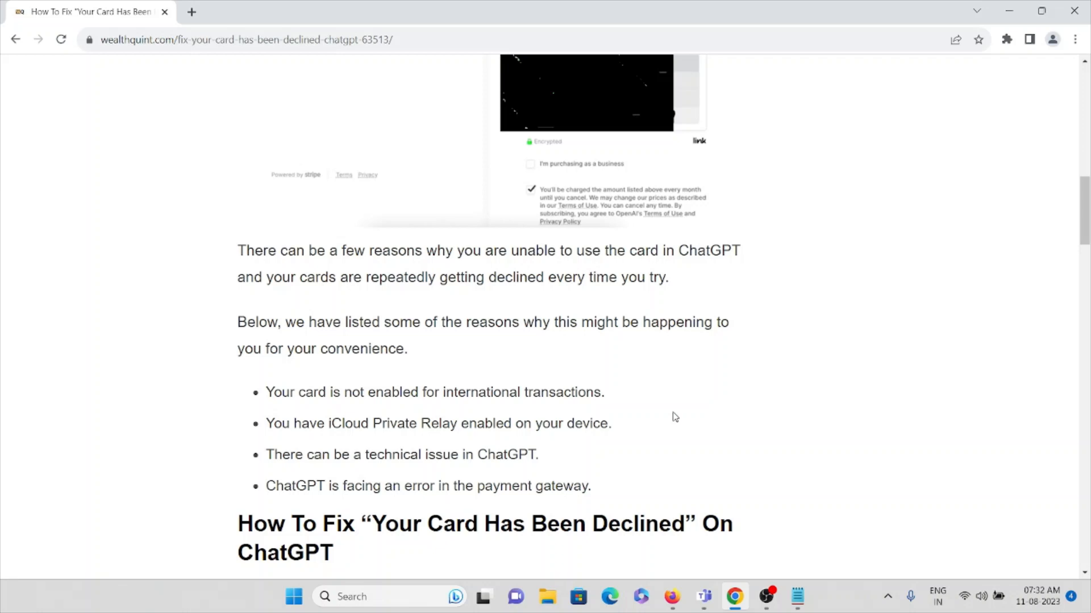
mouse_move(675, 414)
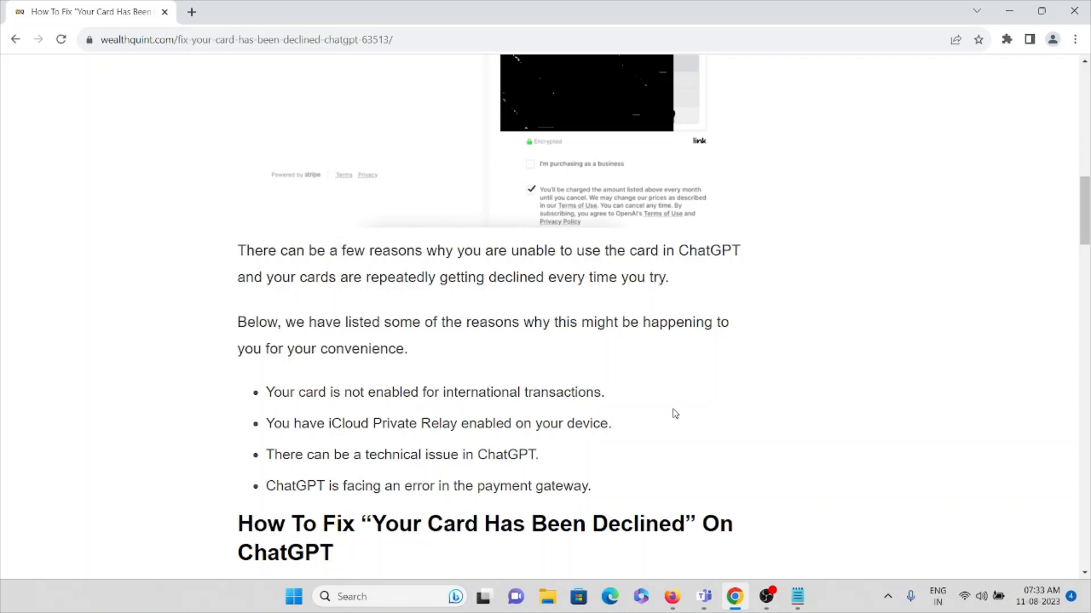
mouse_move(675, 399)
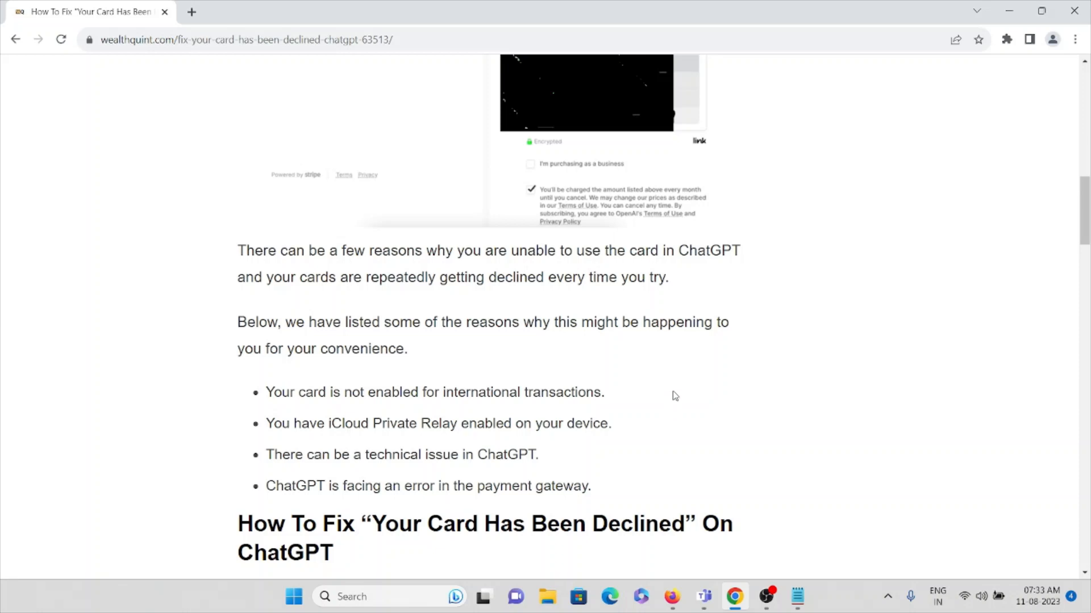
scroll(down, 3)
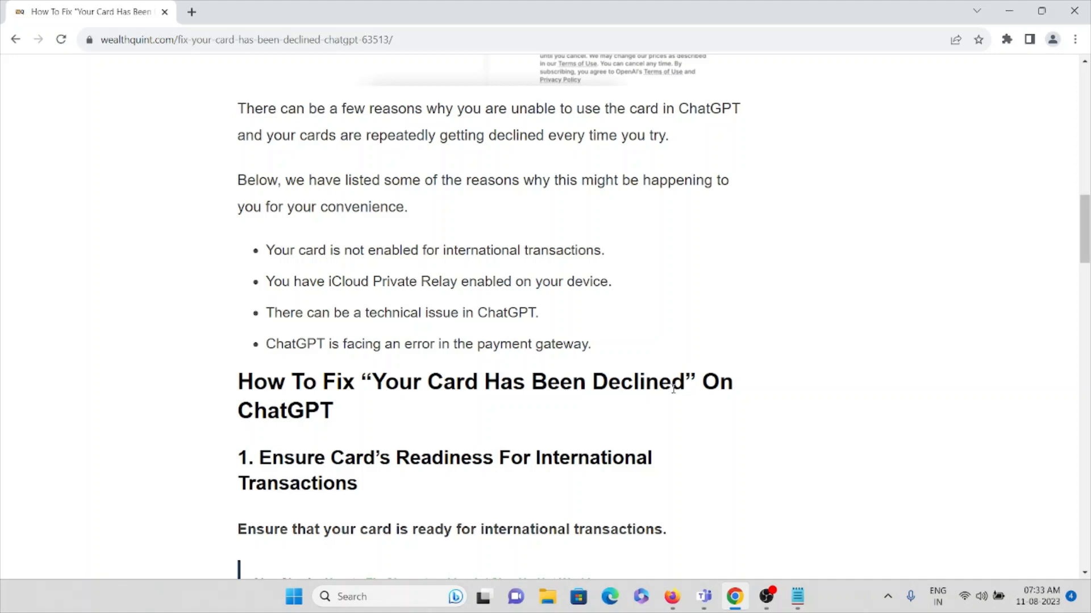
Read fix 1 on checking with the bank and fix 2 on disabling iCloud Private Relay, reaching fix 3.
scroll(down, 3)
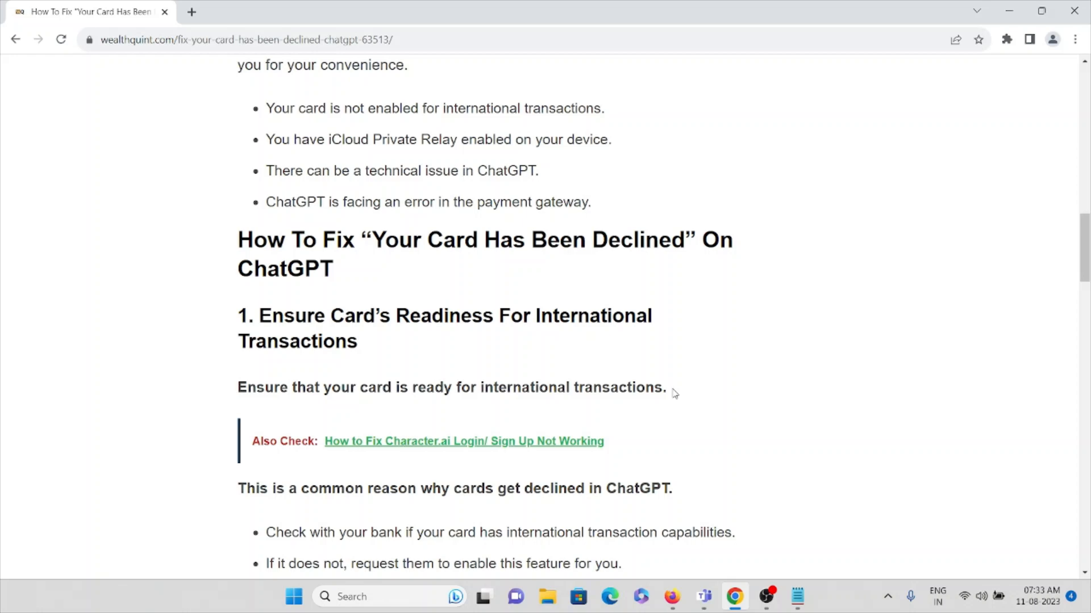
scroll(down, 3)
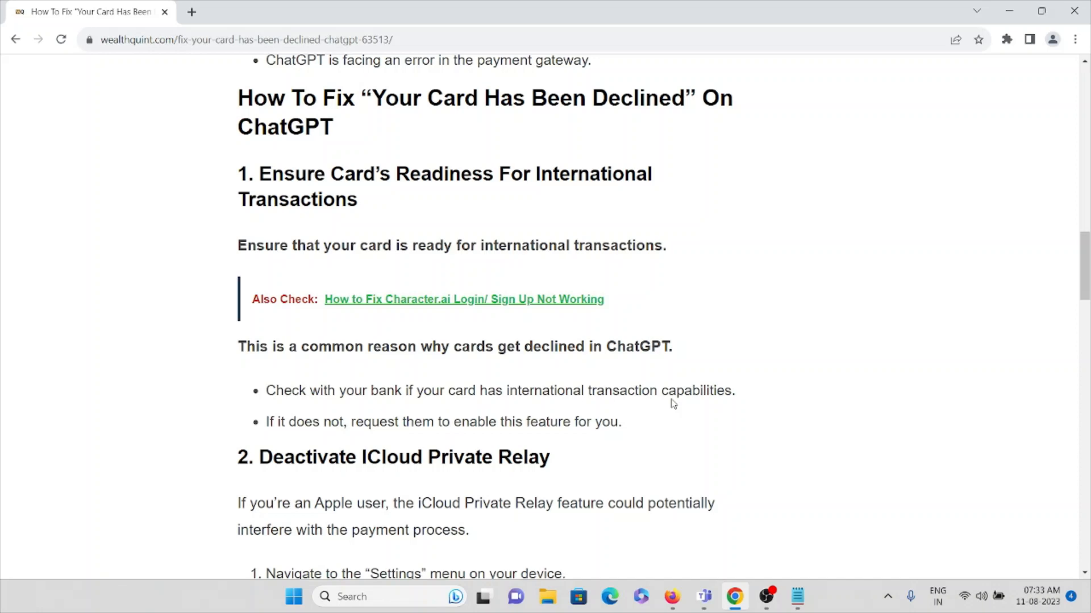
scroll(down, 3)
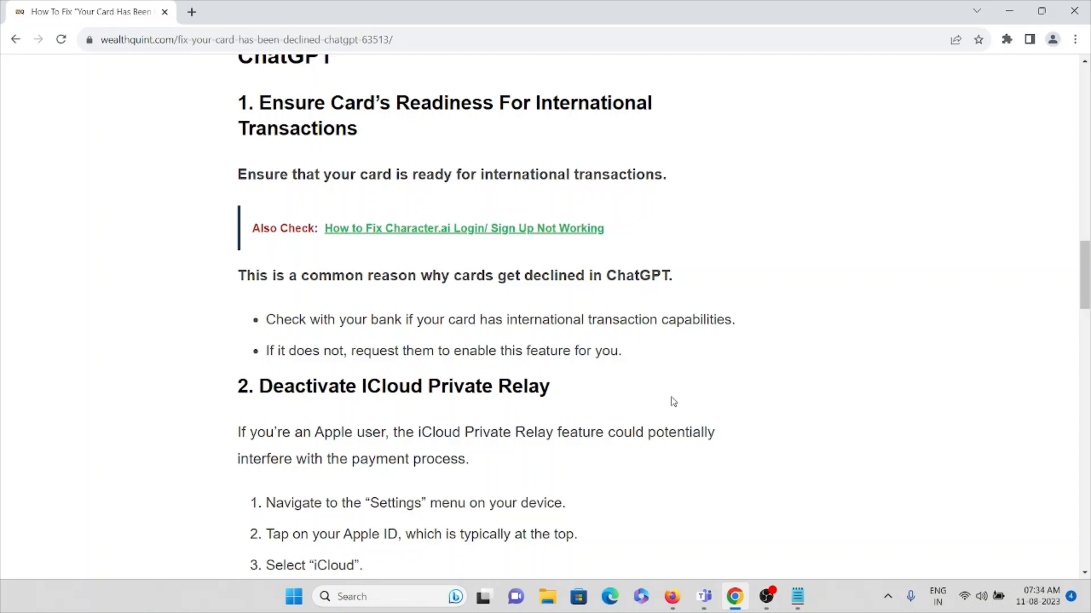
mouse_move(673, 395)
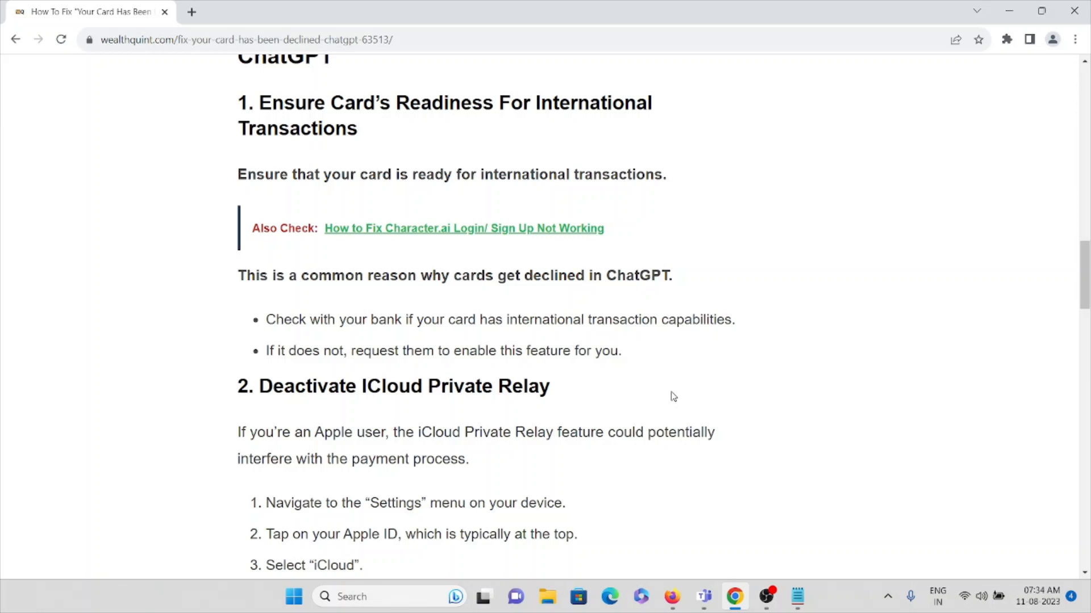
scroll(down, 3)
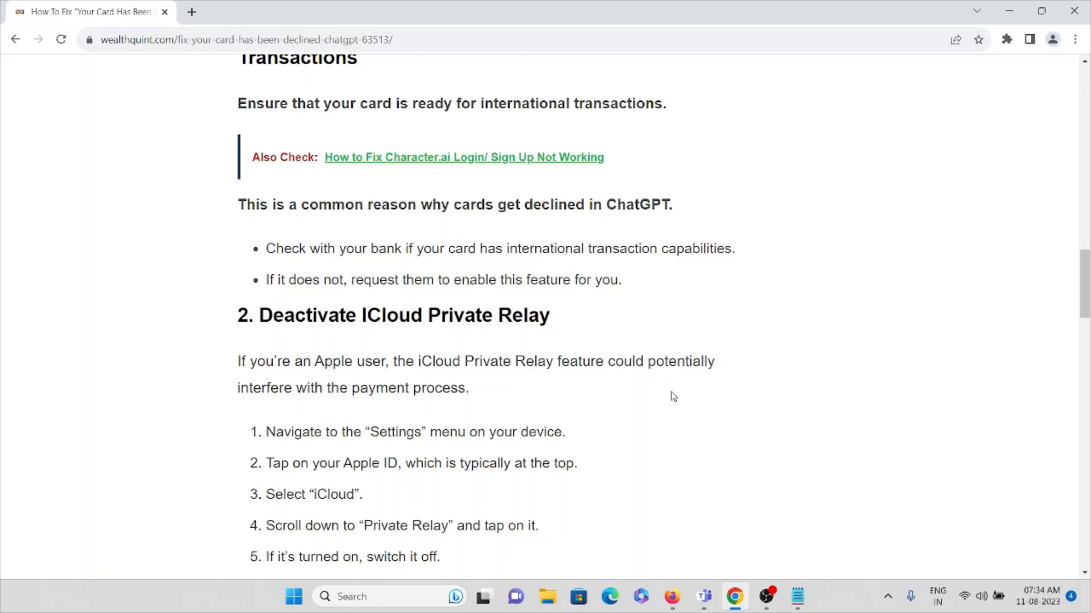
scroll(down, 3)
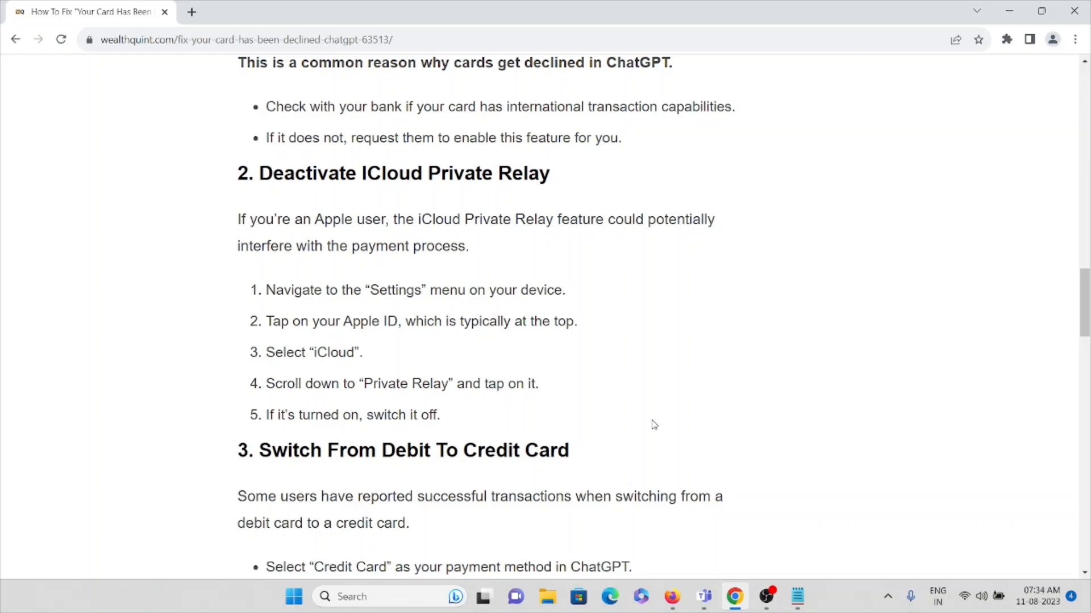
Read fix 3 on switching to a credit card and fix 4 on US-issued cards, reaching fix 5 on Depay.
scroll(down, 3)
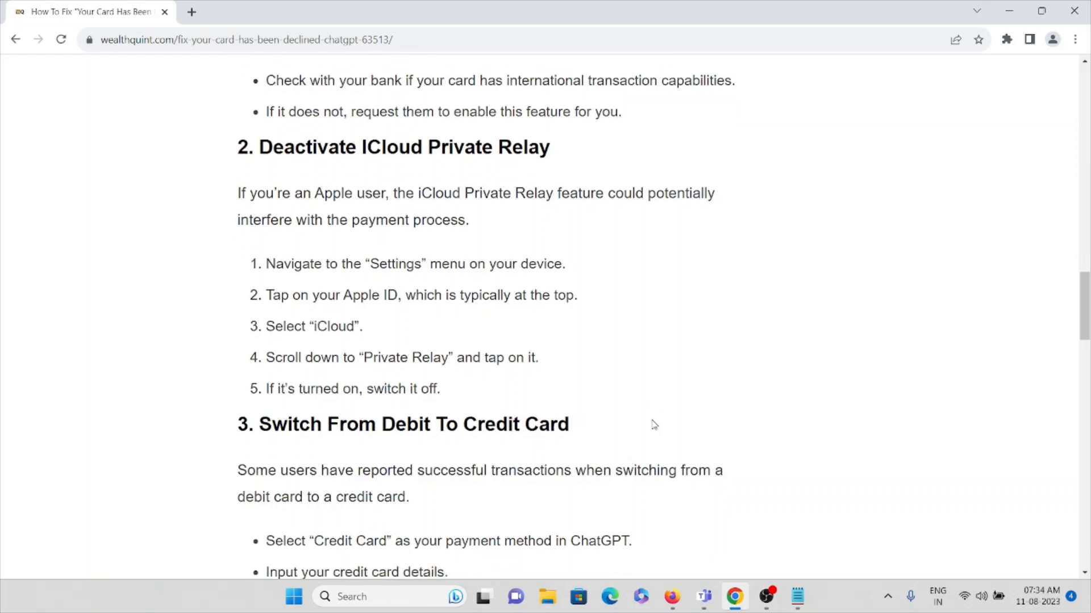
scroll(down, 3)
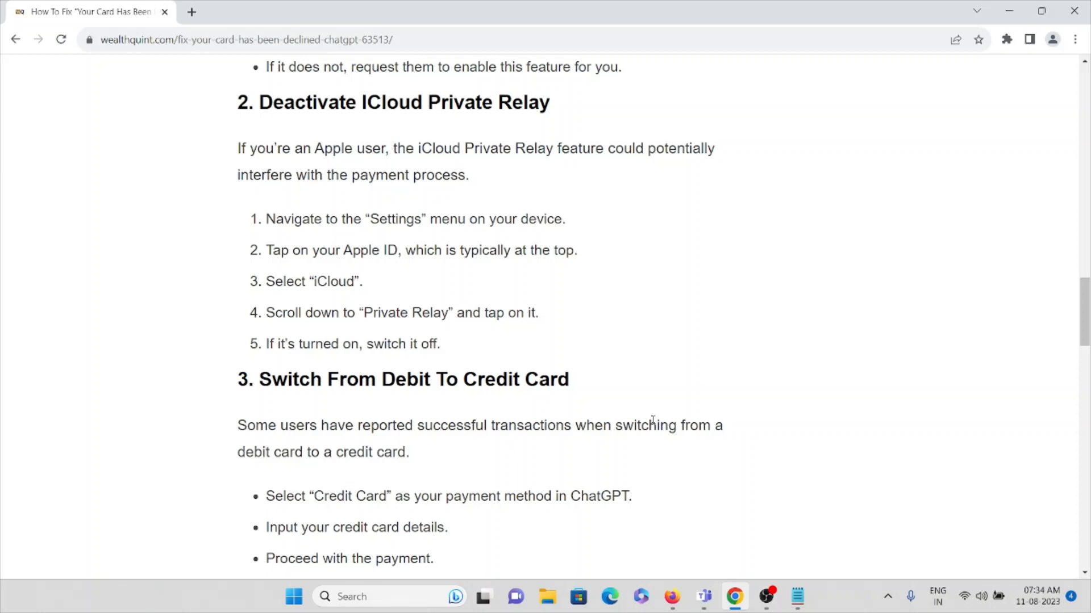
scroll(down, 3)
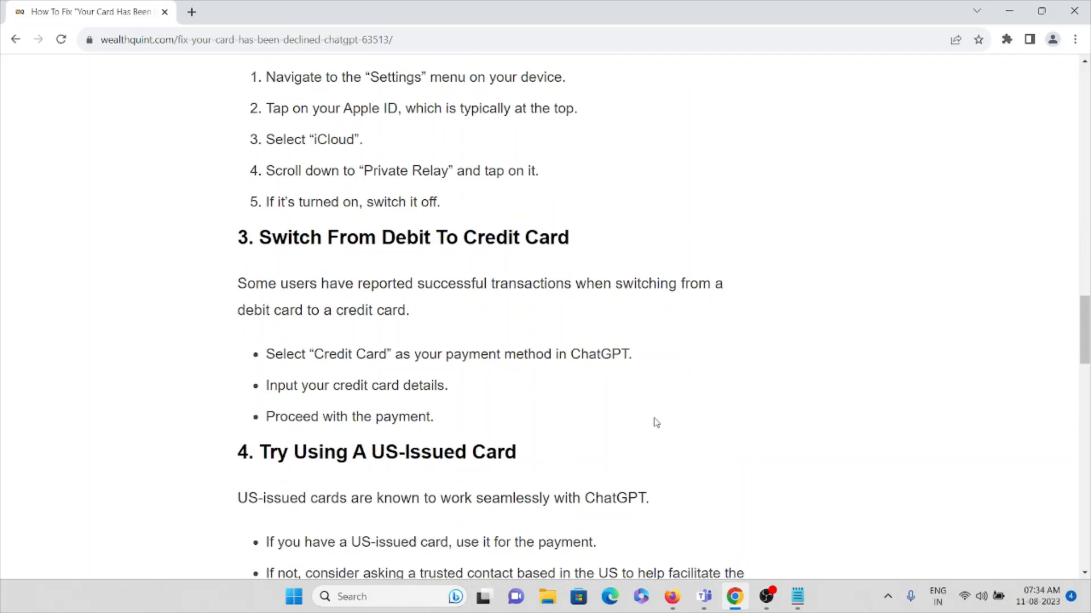
mouse_move(657, 417)
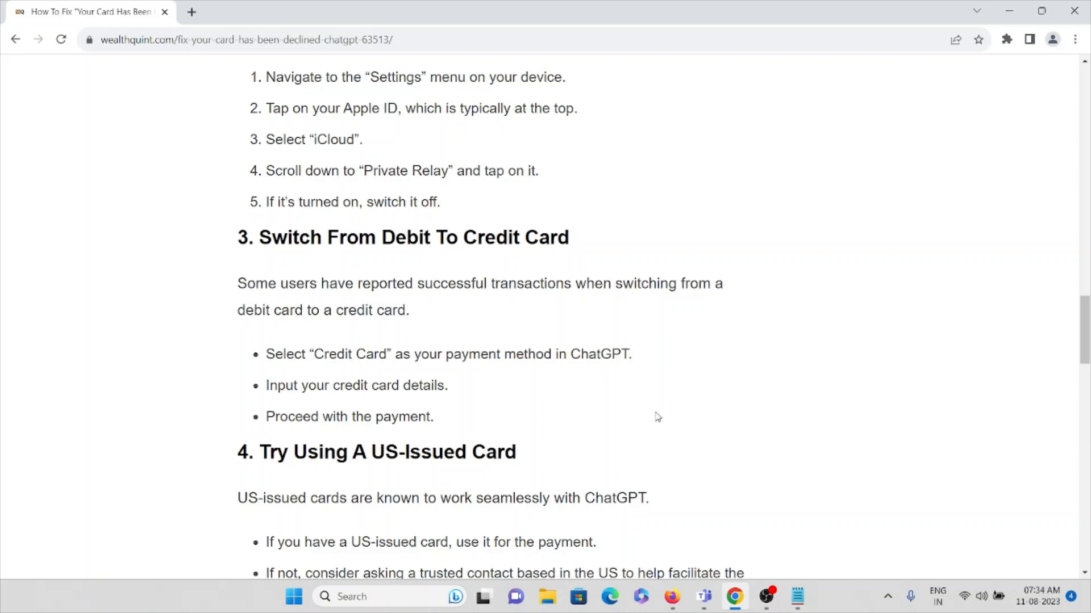
mouse_move(641, 420)
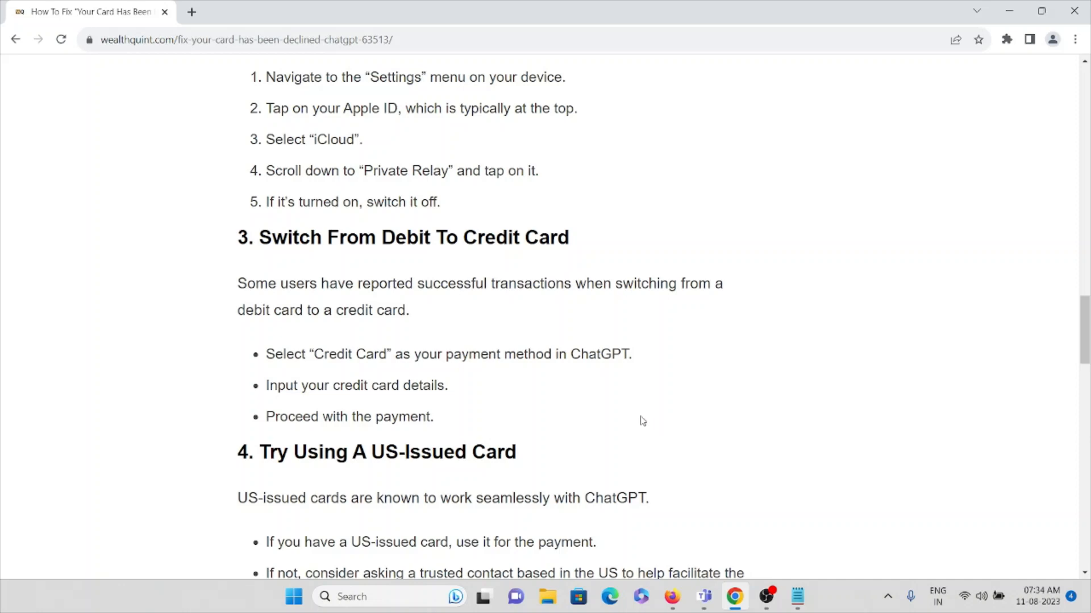
mouse_move(656, 416)
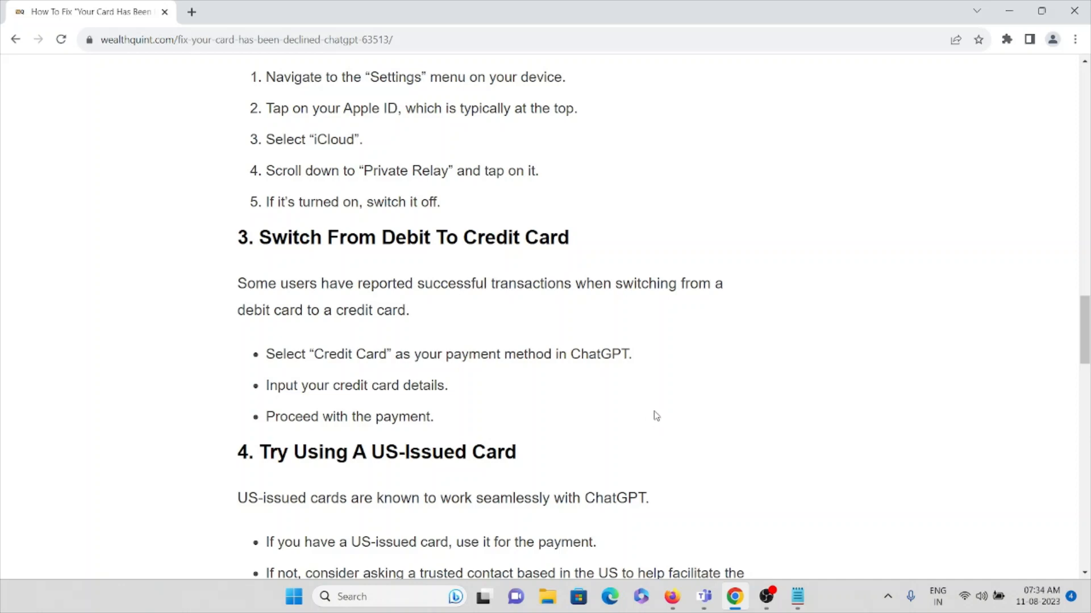
mouse_move(659, 408)
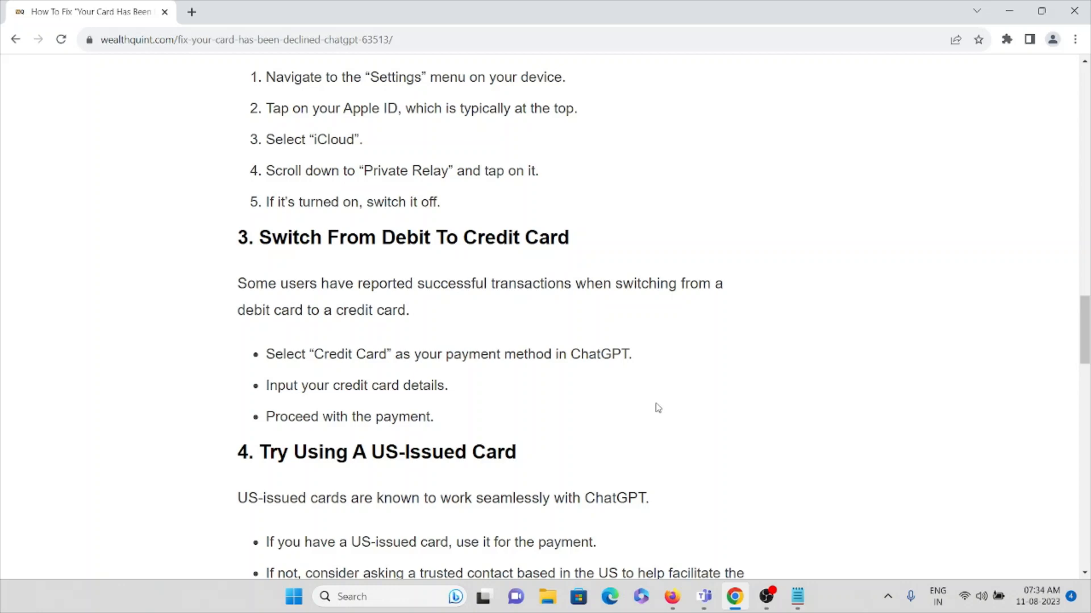
scroll(down, 3)
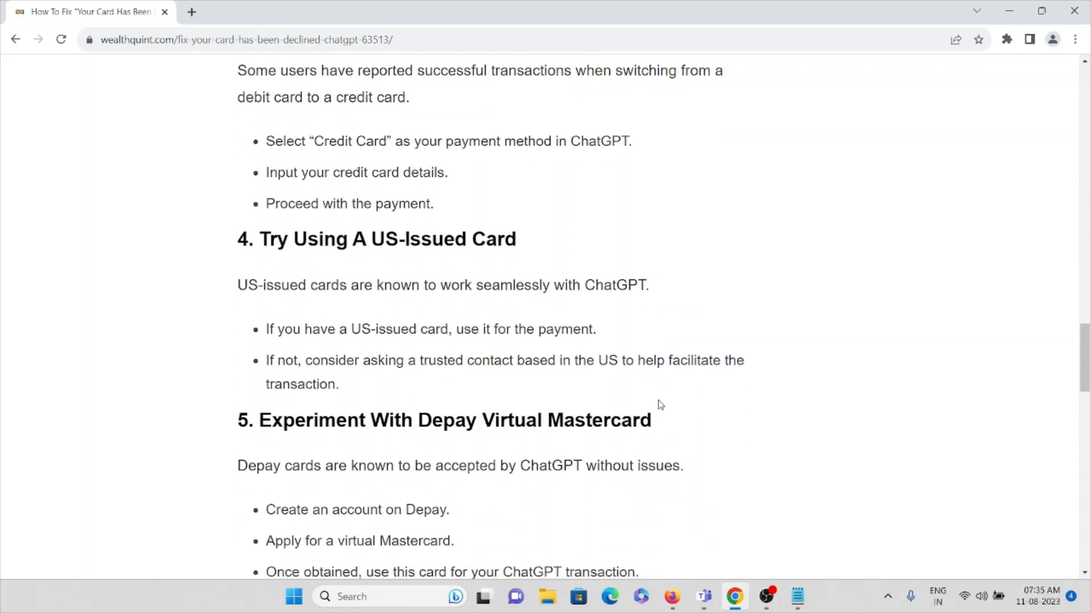
mouse_move(668, 397)
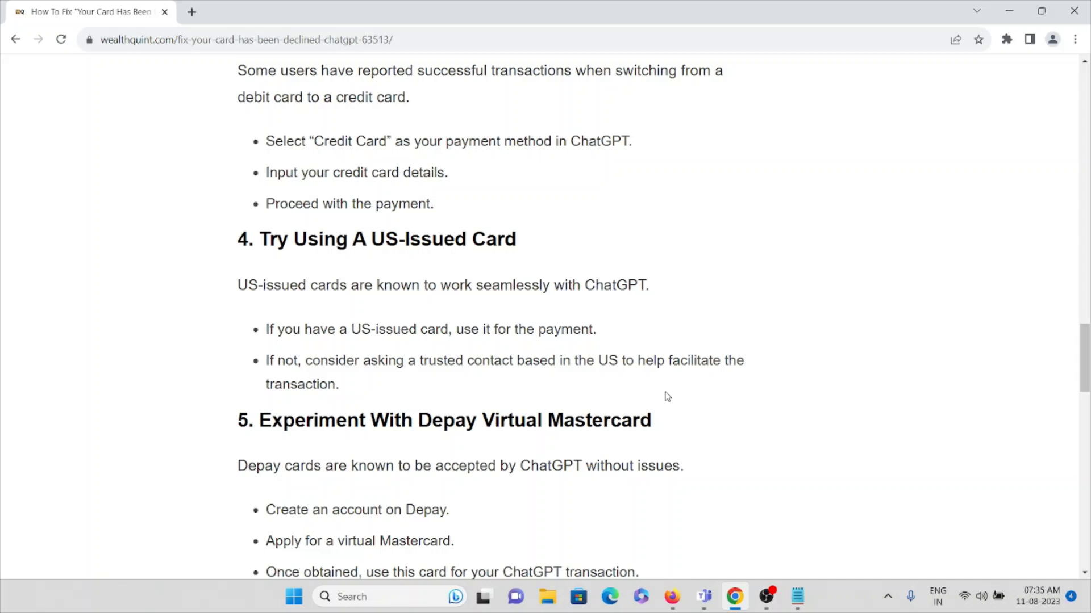
mouse_move(657, 392)
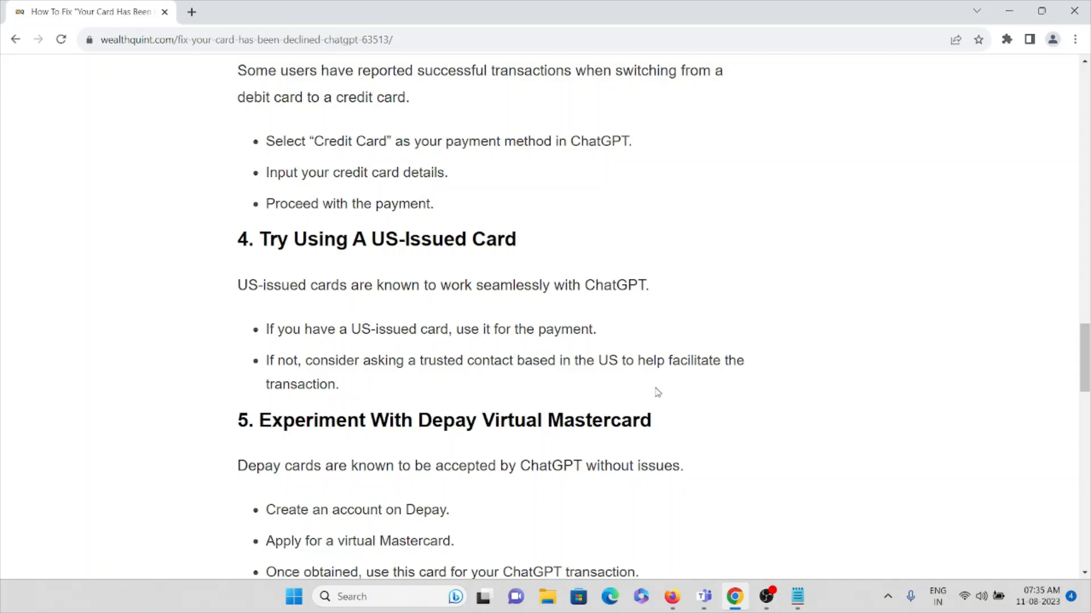
mouse_move(665, 389)
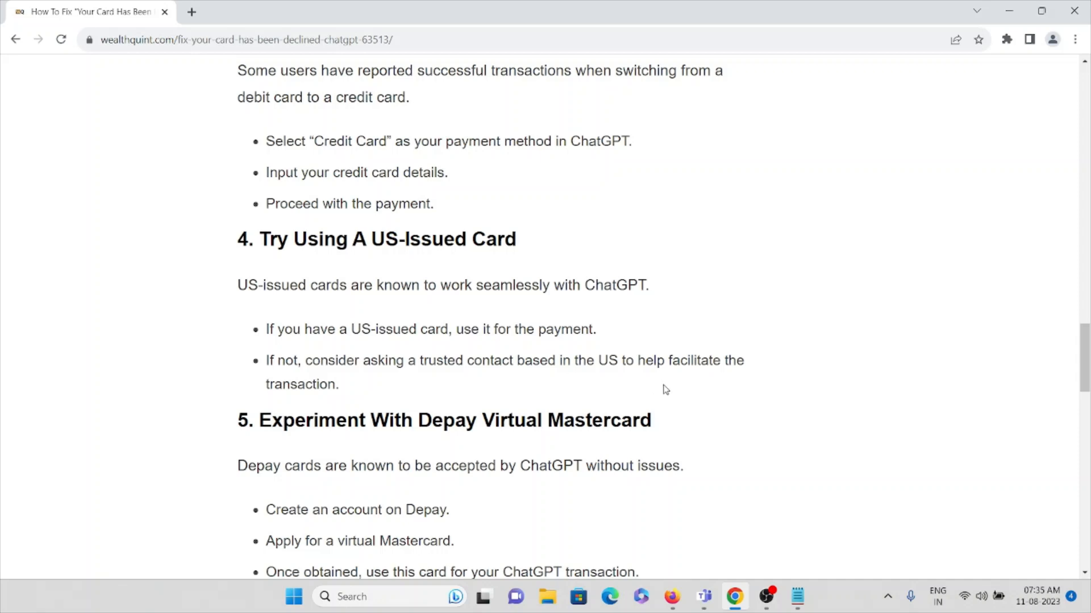
Read fix 5 on the Depay virtual Mastercard, fix 6 on waiting to retry and fix 7 on Apple Pay.
scroll(down, 3)
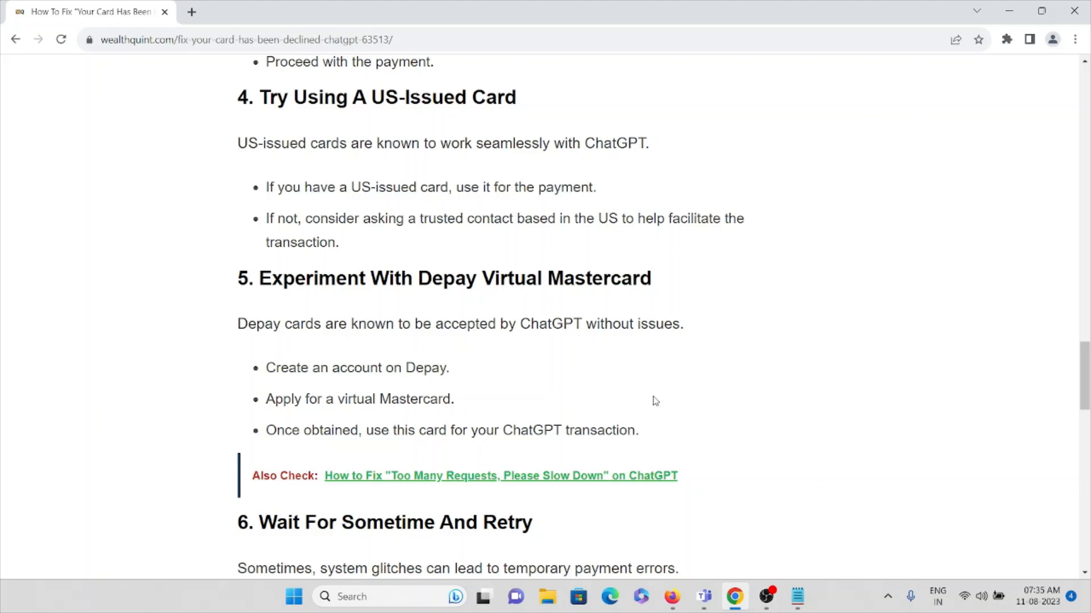
scroll(down, 3)
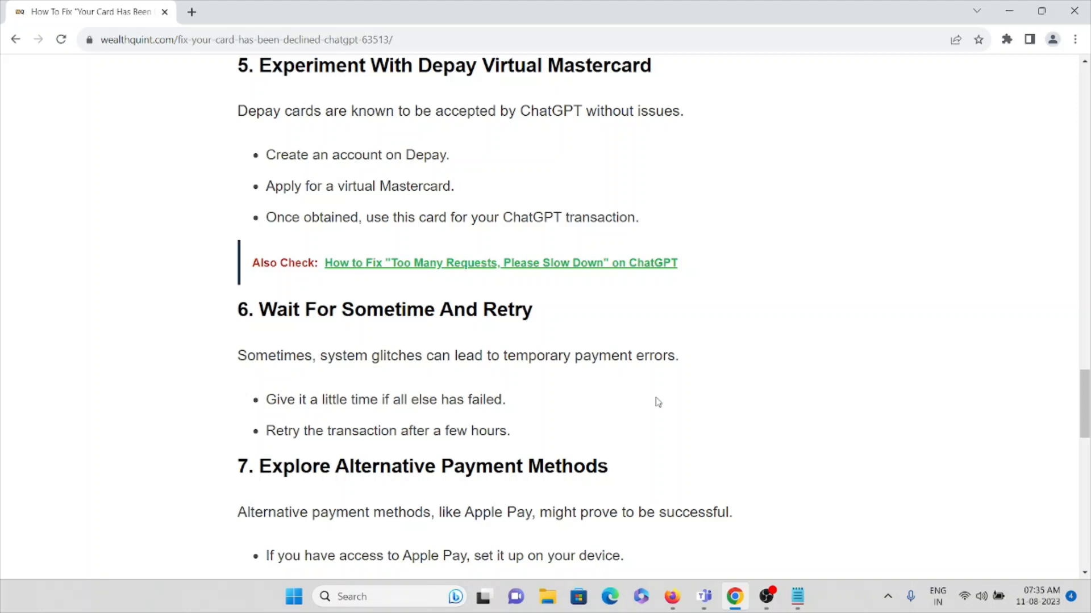
mouse_move(663, 399)
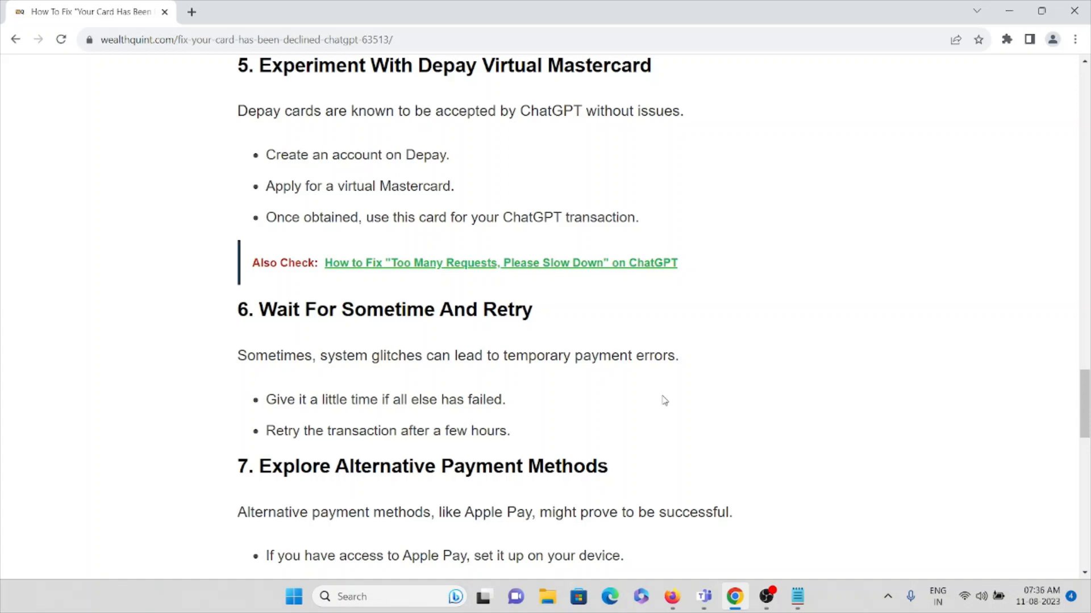
scroll(down, 3)
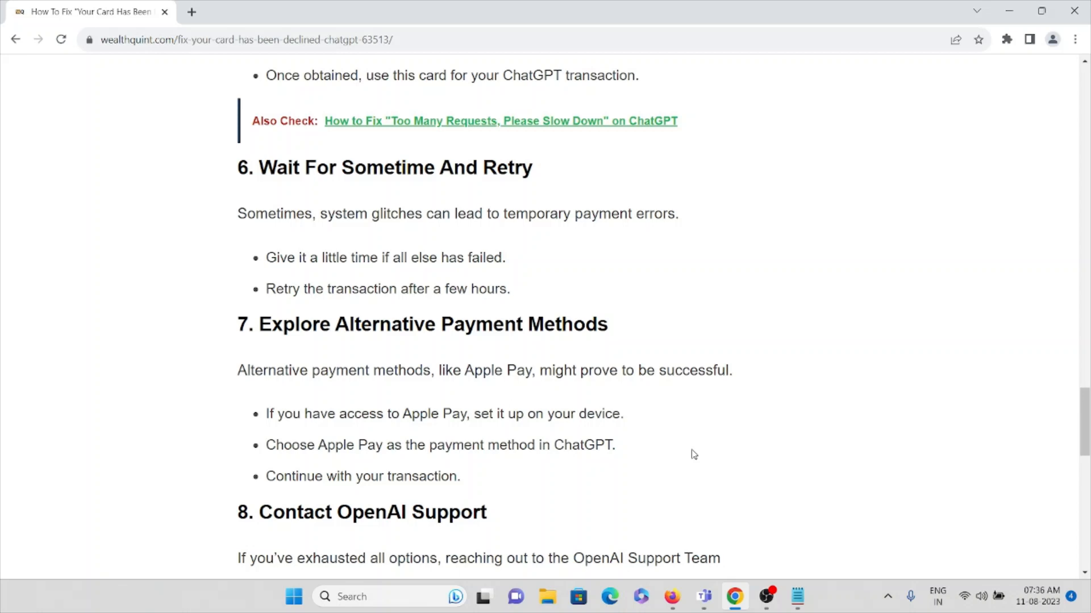
mouse_move(695, 455)
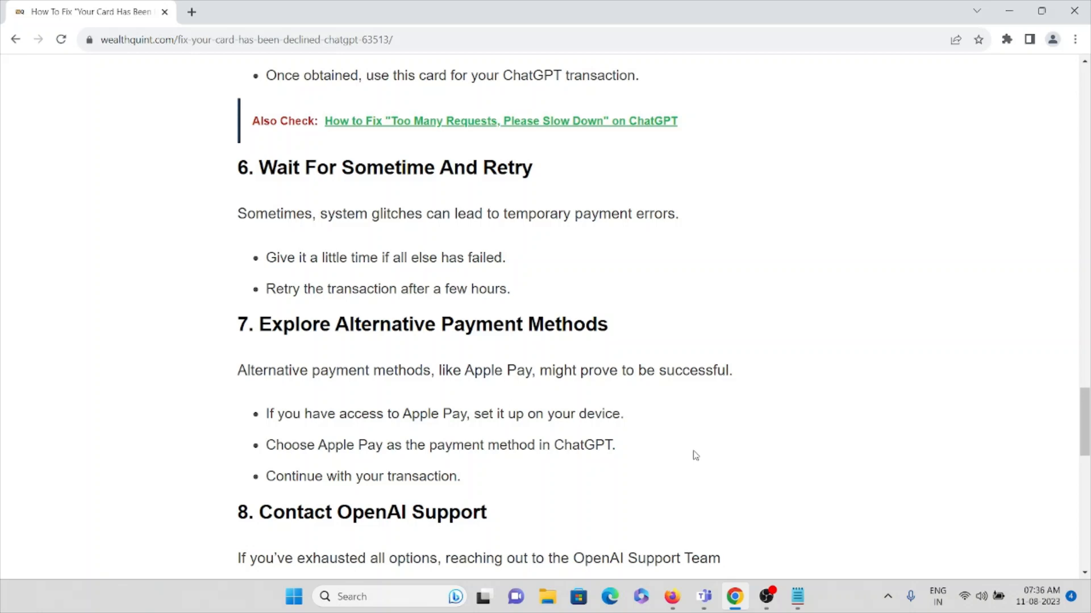
Read fix 8 on contacting OpenAI Support with its bullet points, reaching the Similar Posts list.
scroll(down, 3)
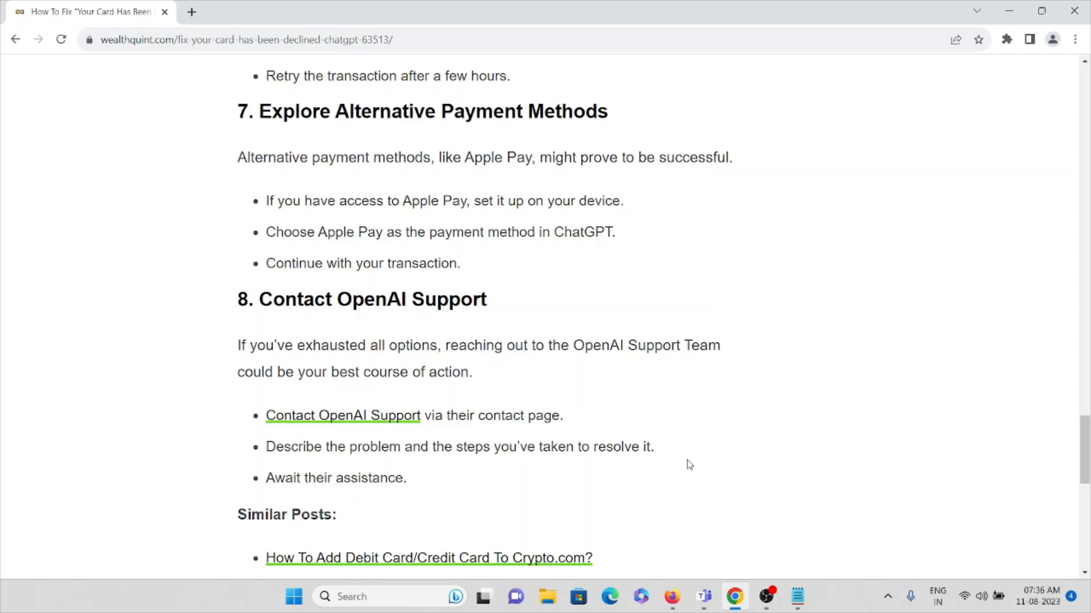
mouse_move(666, 455)
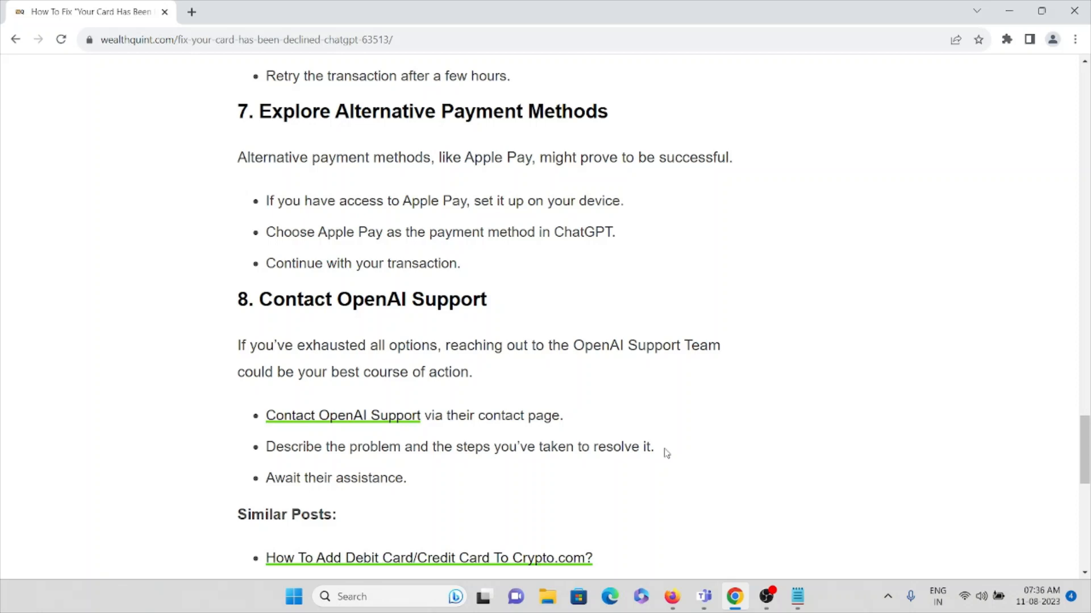
Open the Contact OpenAI Support link in a new tab and switch to the OpenAI Help Center page.
right_click(342, 415)
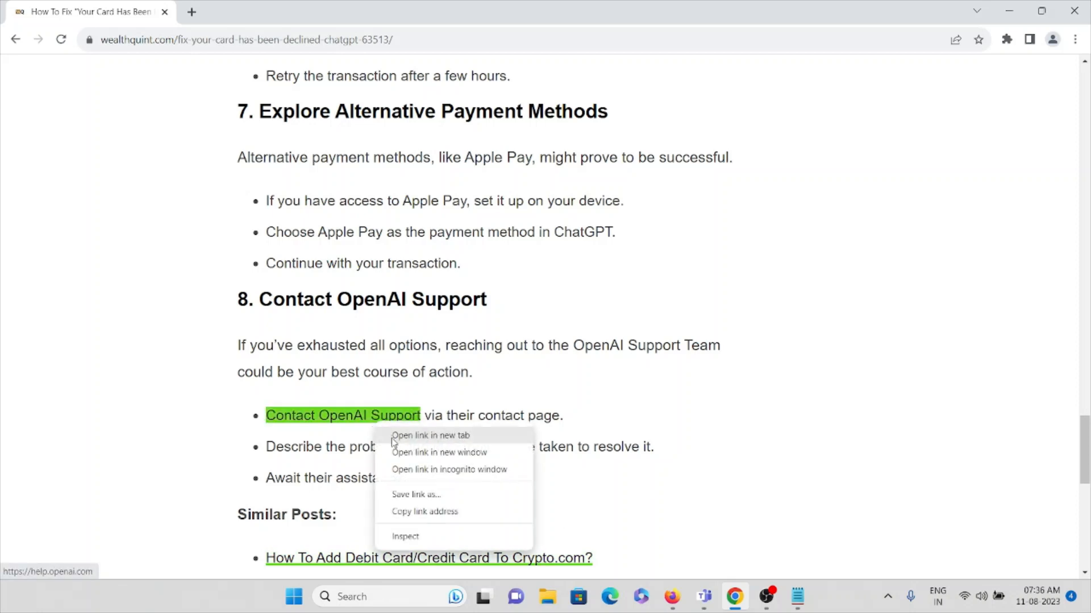
click(431, 435)
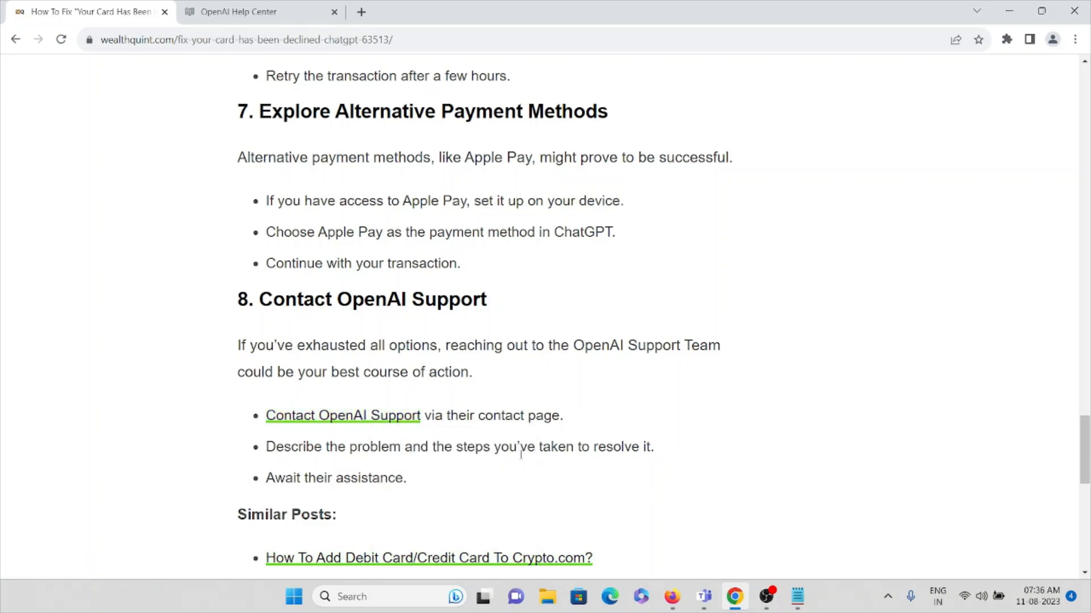
mouse_move(532, 468)
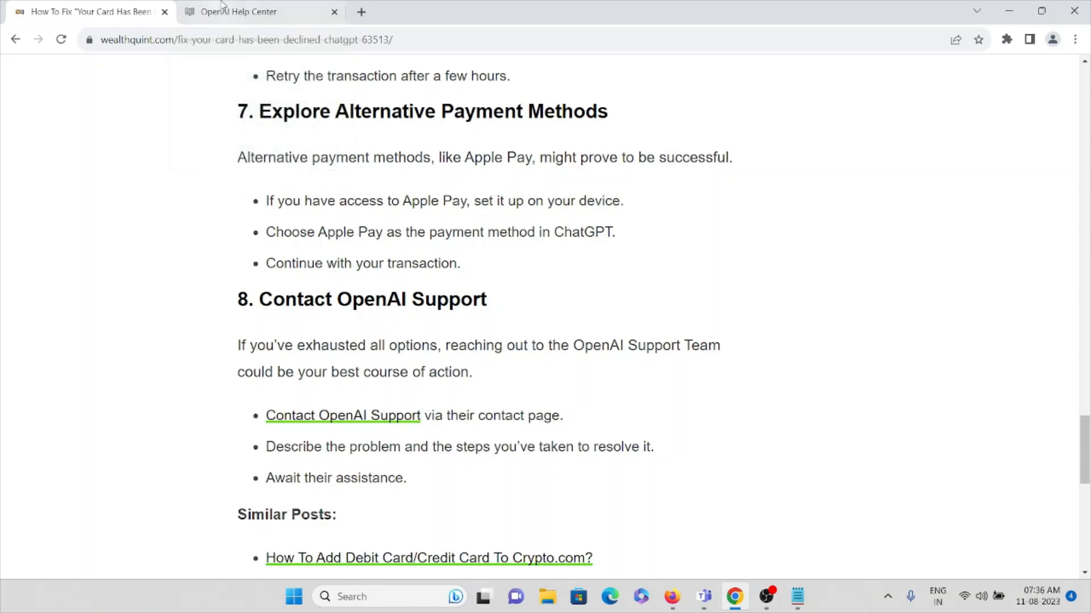
click(237, 11)
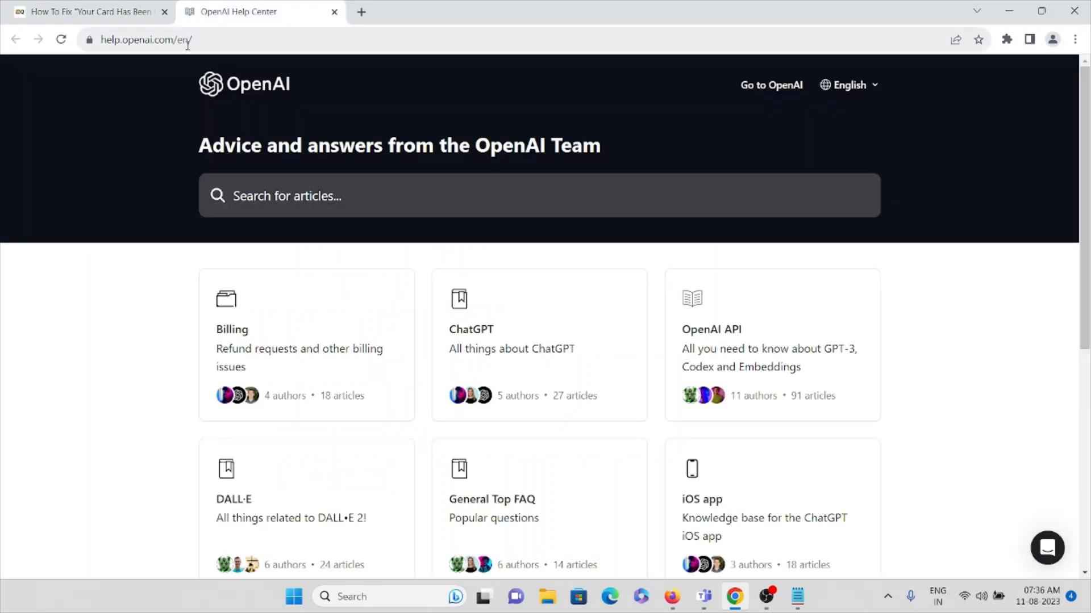
click(172, 39)
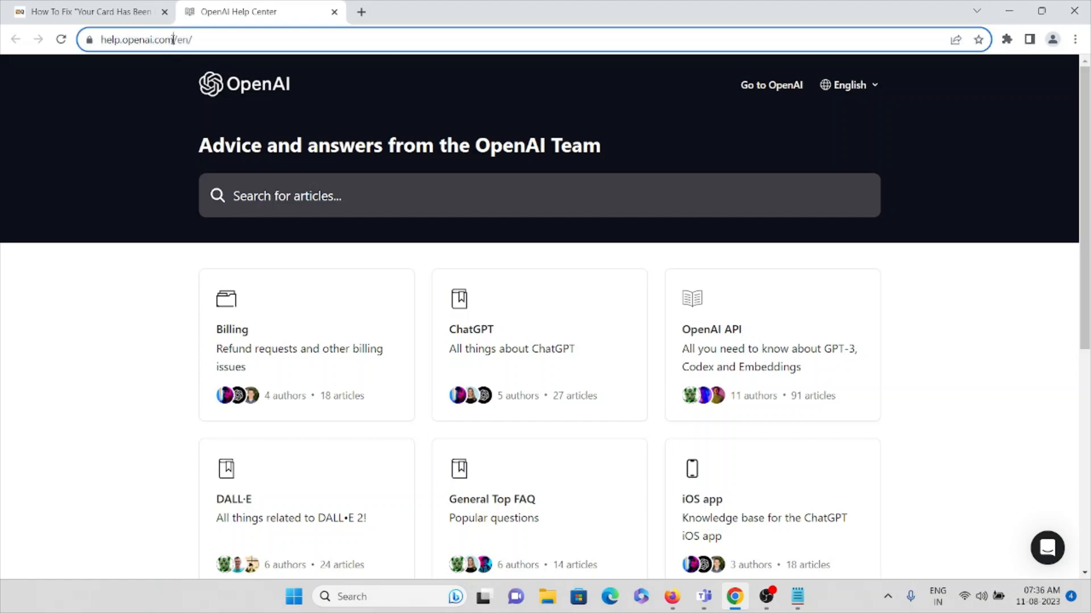